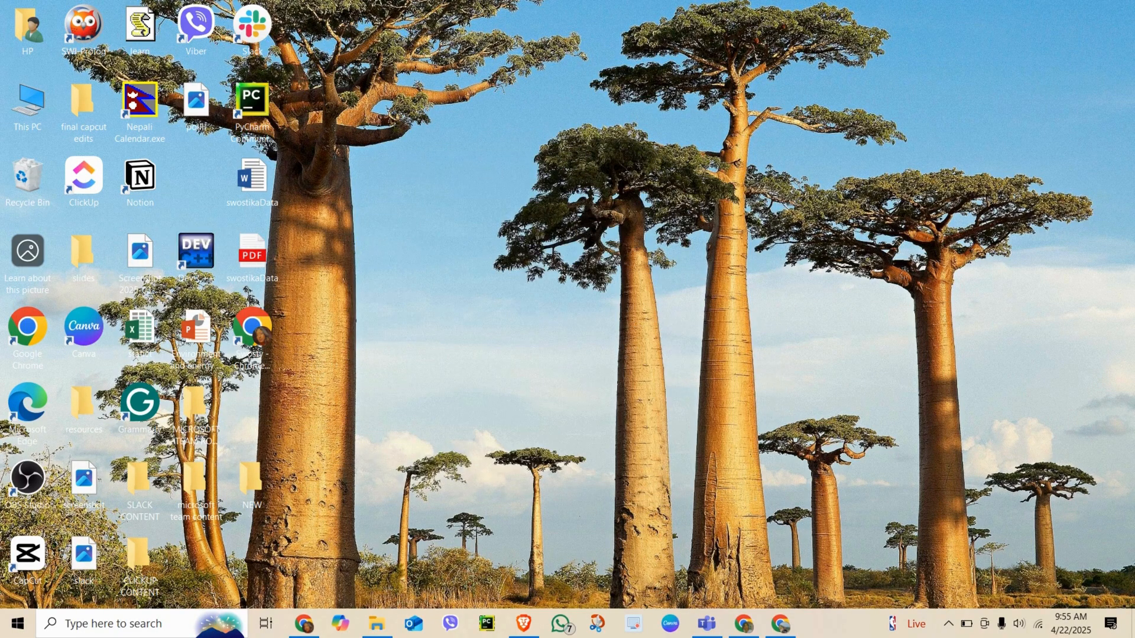
Step: Launch Microsoft Teams from the Windows taskbar icon
{"action": "left_click", "coordinate": [705, 622]}
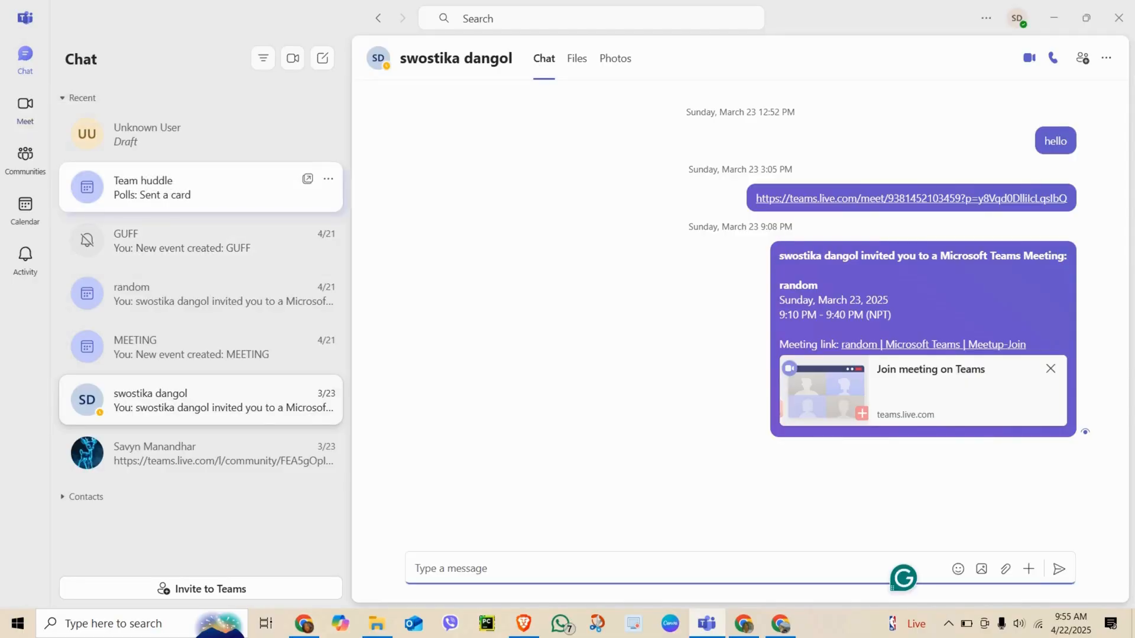
{"action": "mouse_move", "coordinate": [25, 54]}
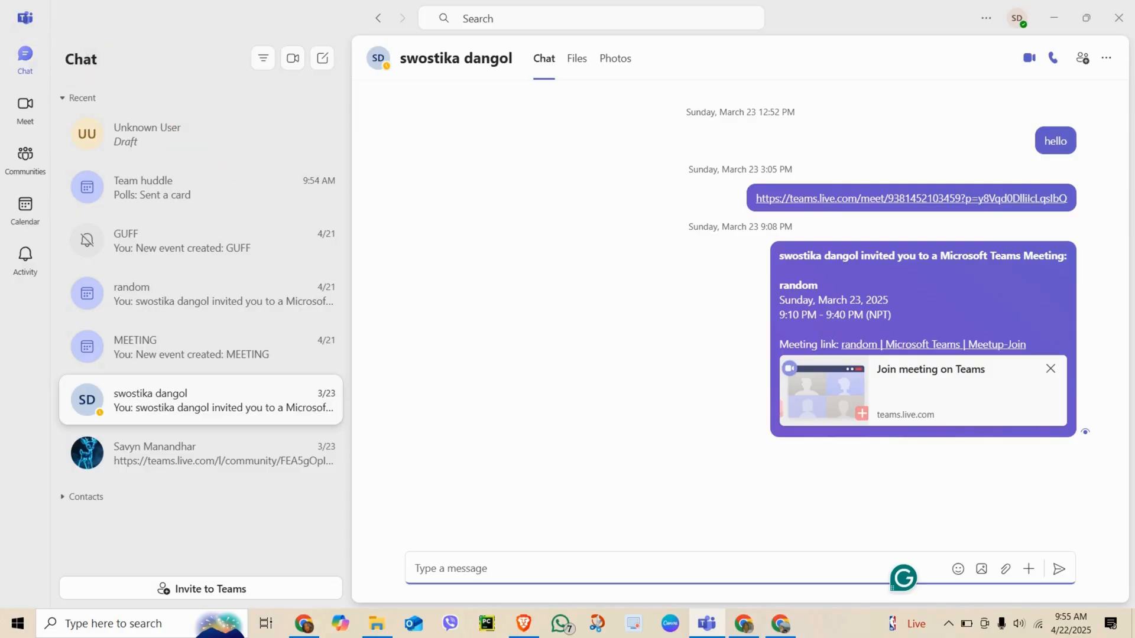
{"action": "mouse_move", "coordinate": [322, 58]}
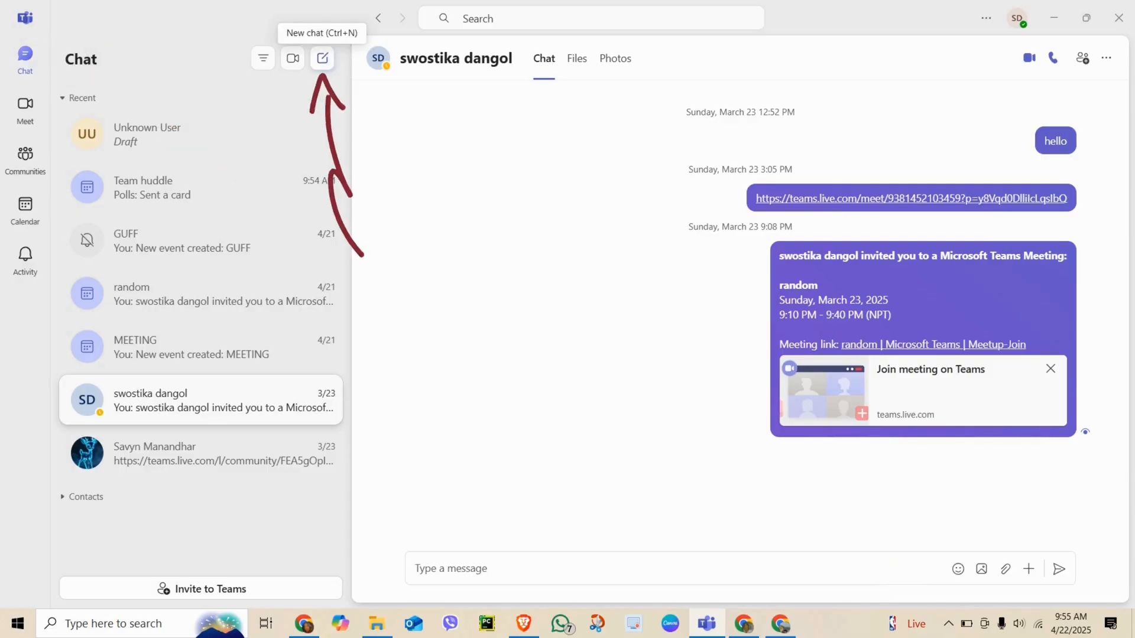
{"action": "left_click", "coordinate": [321, 58]}
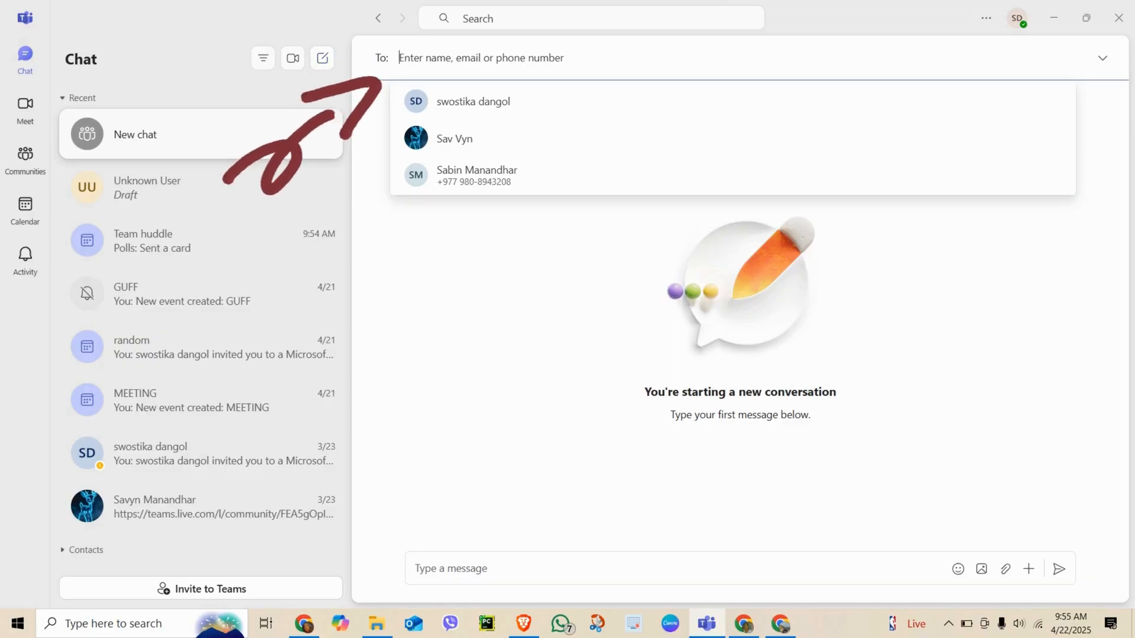
{"action": "left_click", "coordinate": [474, 101]}
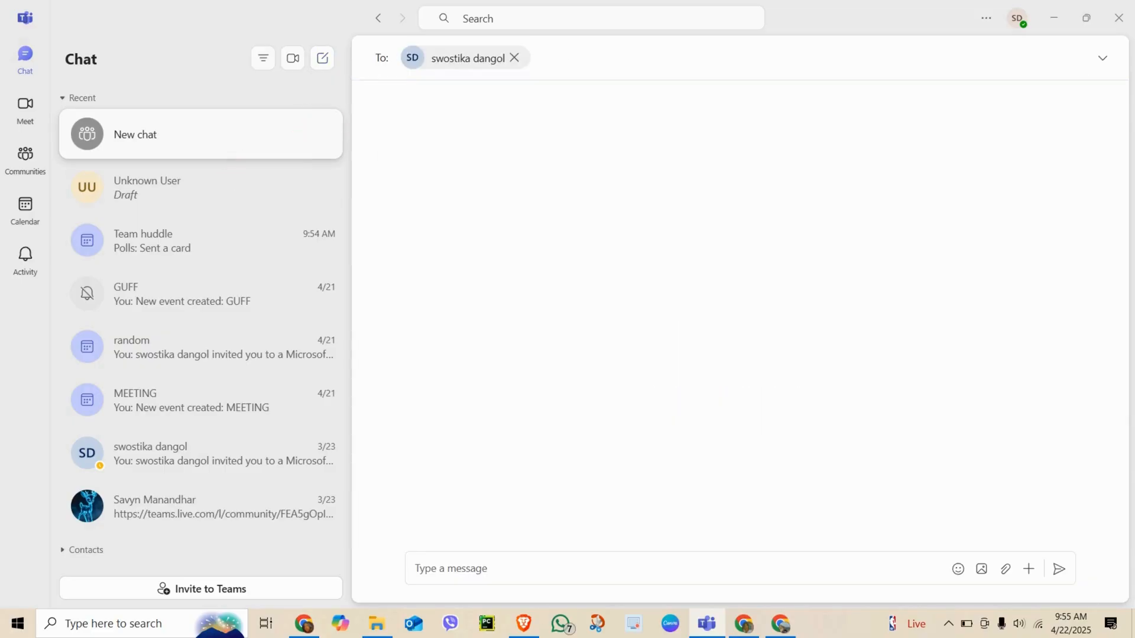
{"action": "type", "text": "Sav Vyn"}
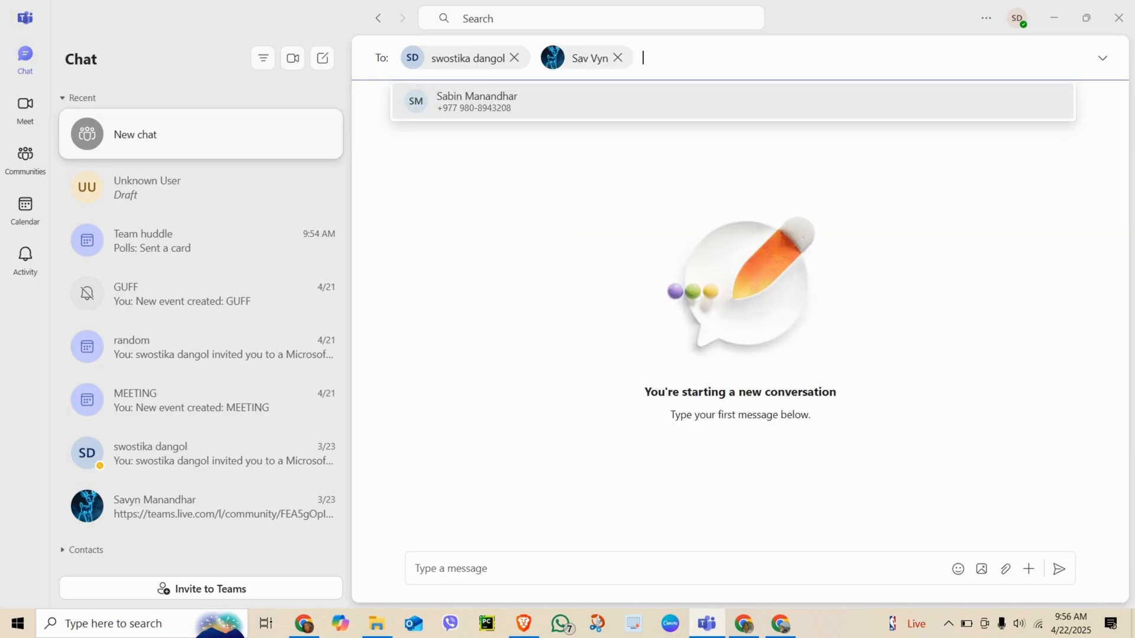
{"action": "left_click", "coordinate": [476, 101]}
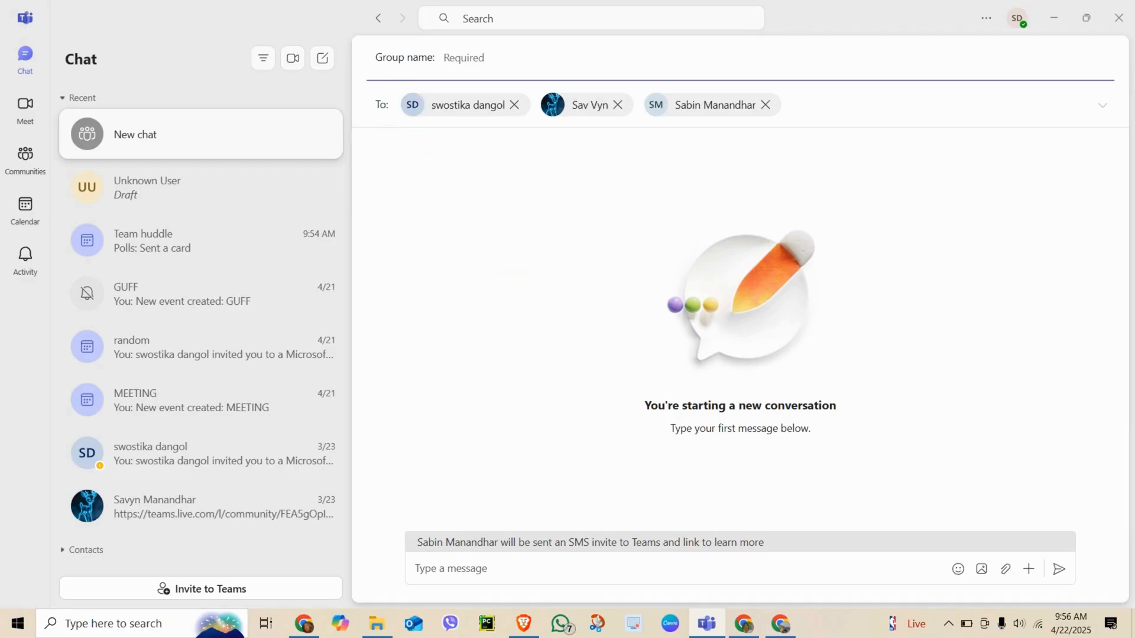
Step: Name the group chat 'planning' and type 'hii' as the first message
{"action": "type", "text": "planning"}
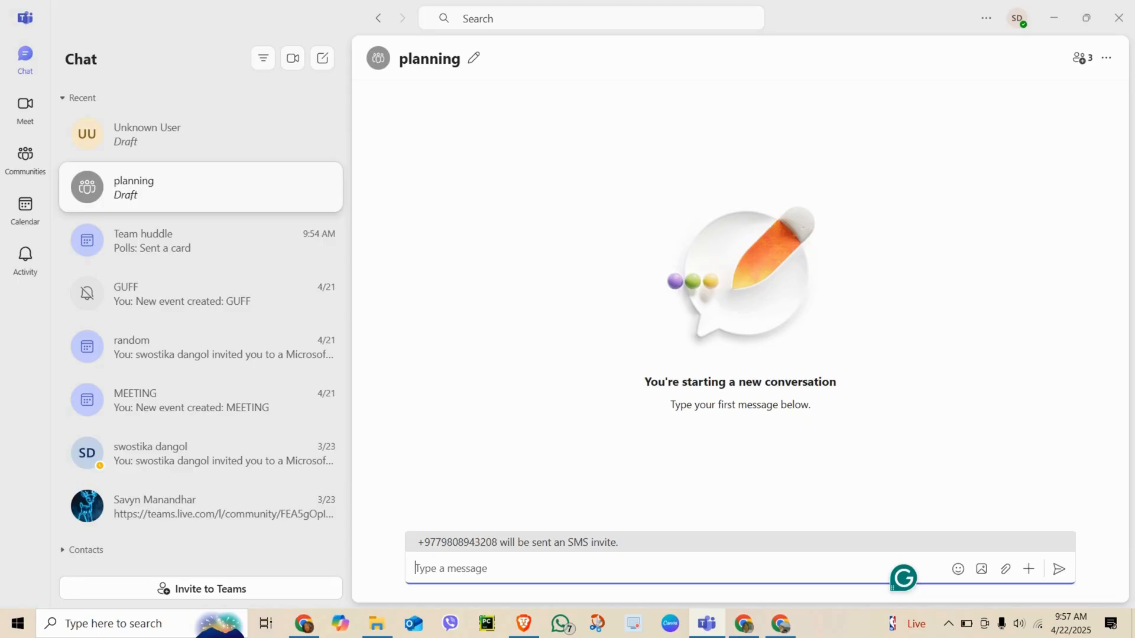
{"action": "type", "text": "hii"}
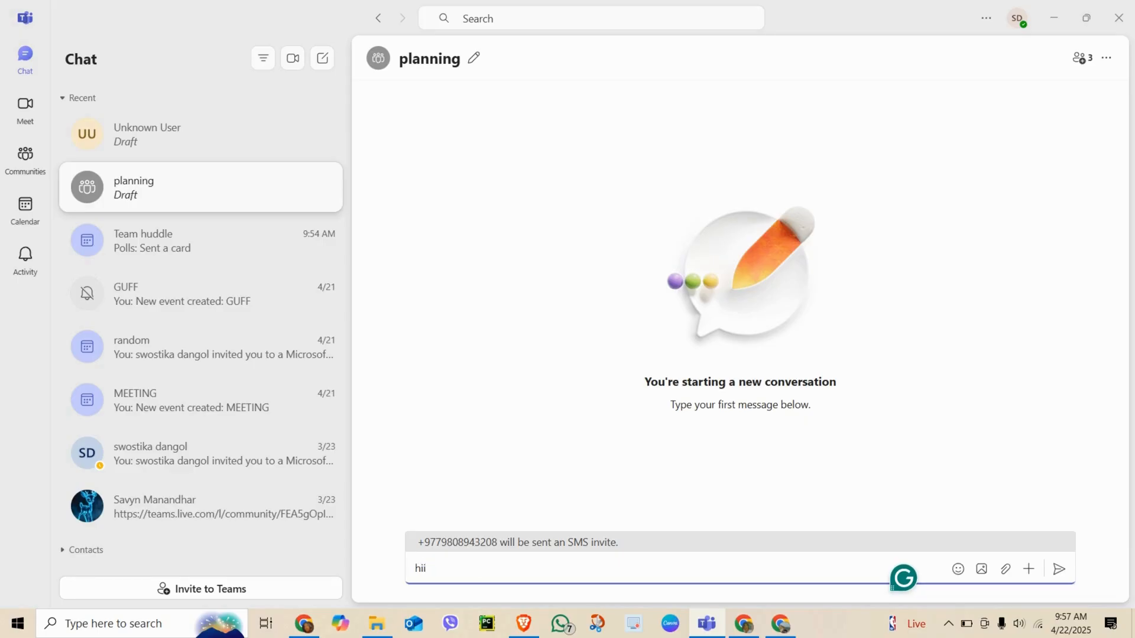